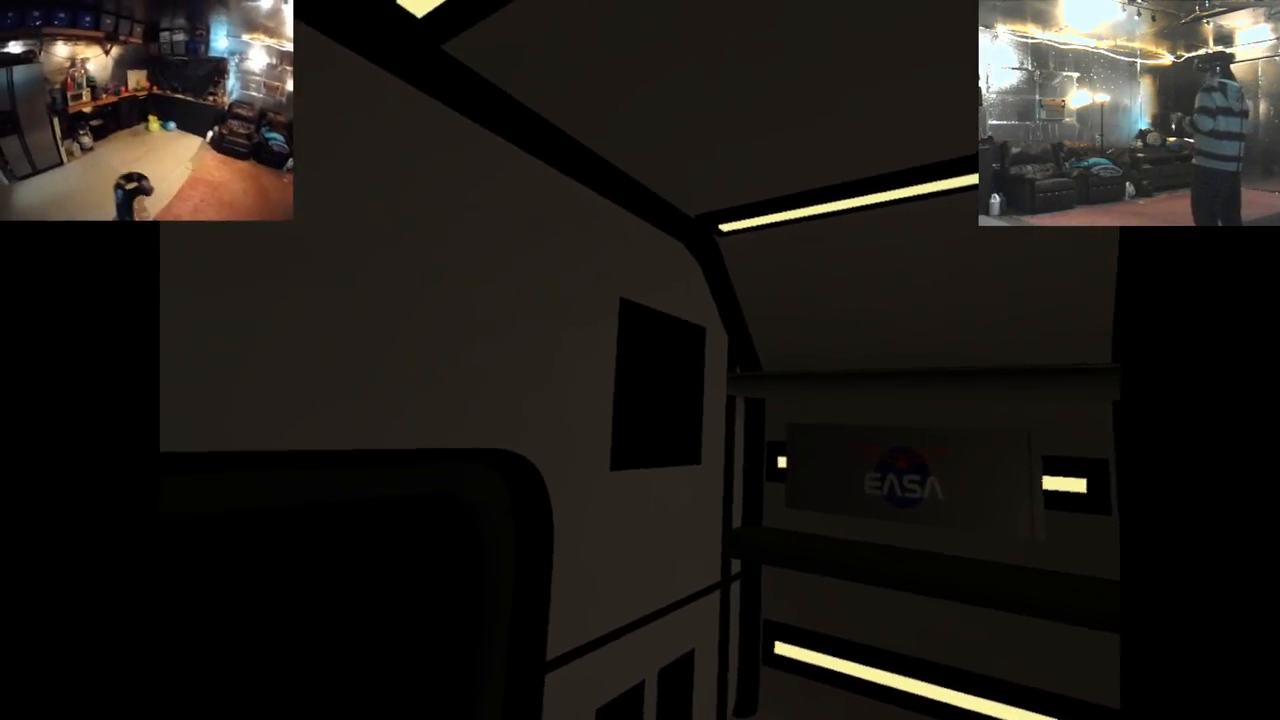
mouse_move(640, 360)
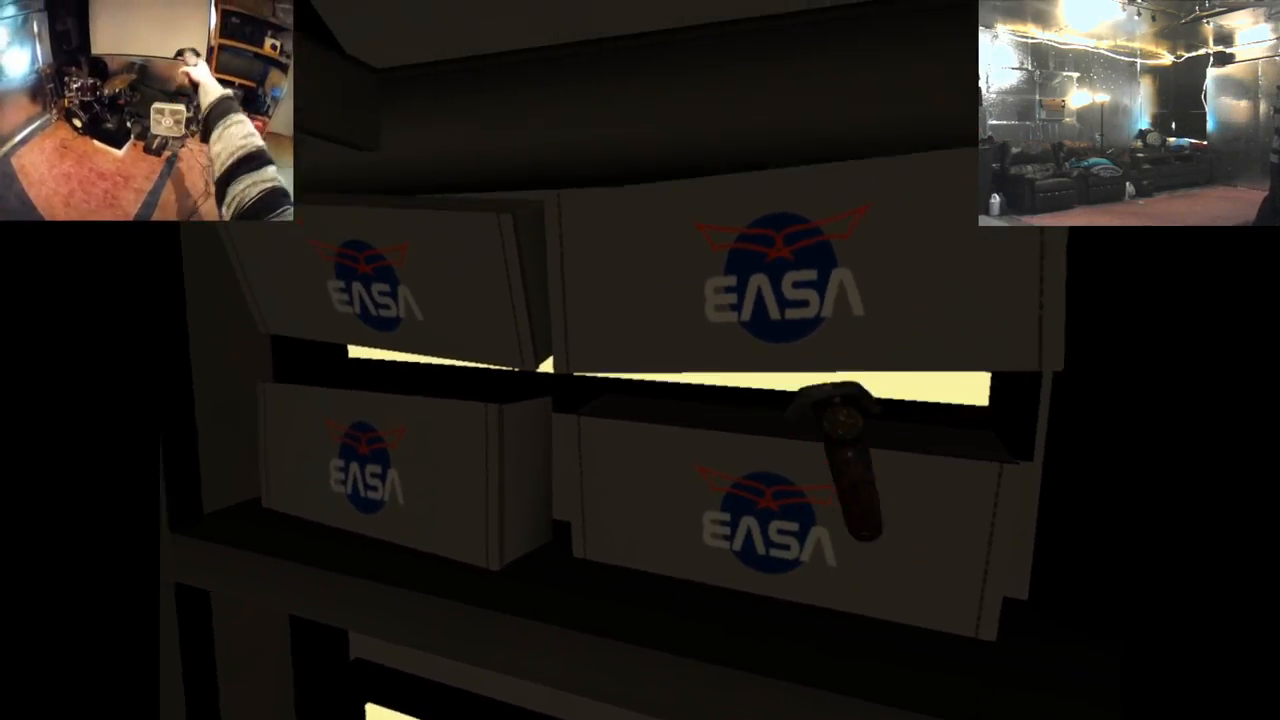
mouse_move(640, 360)
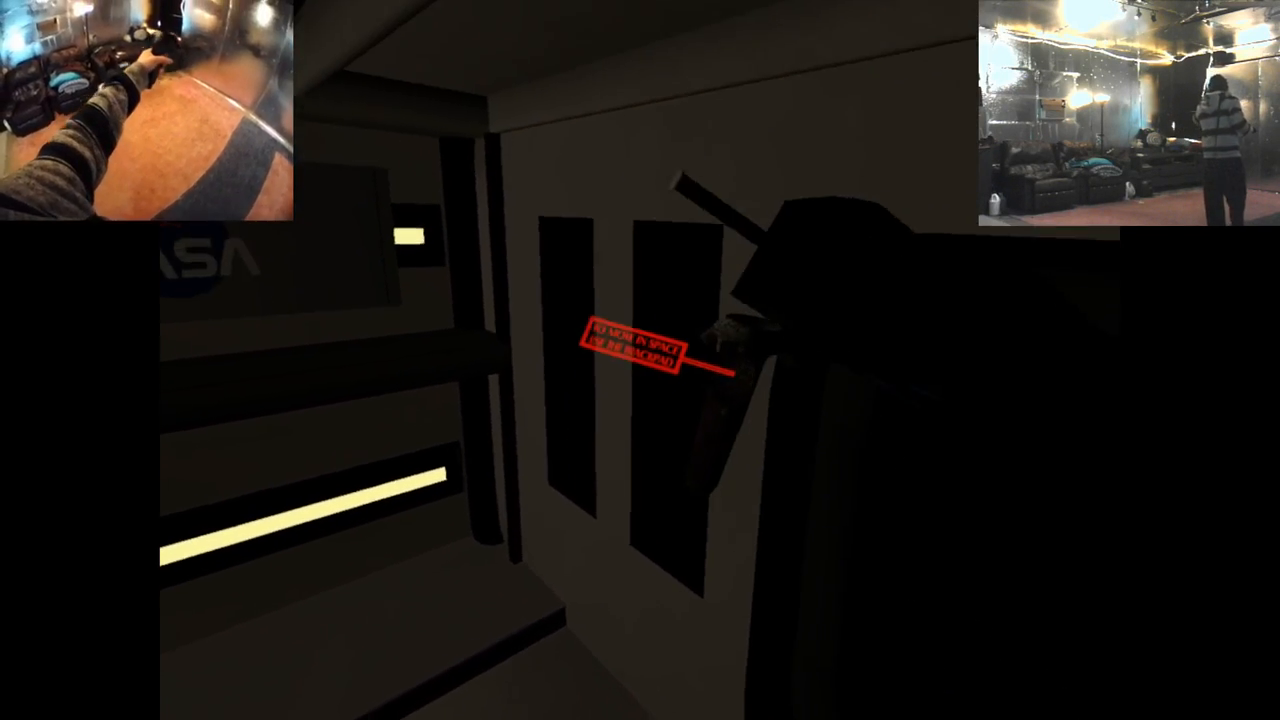
mouse_move(640, 360)
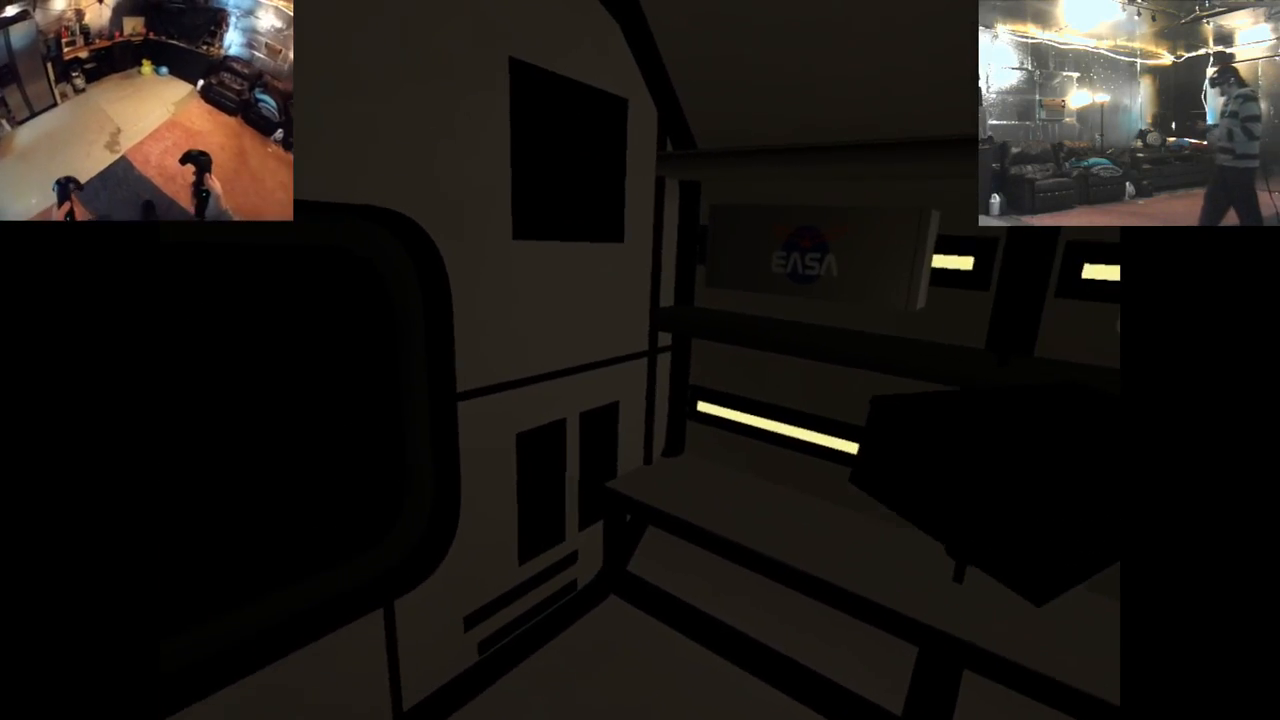
mouse_move(640, 360)
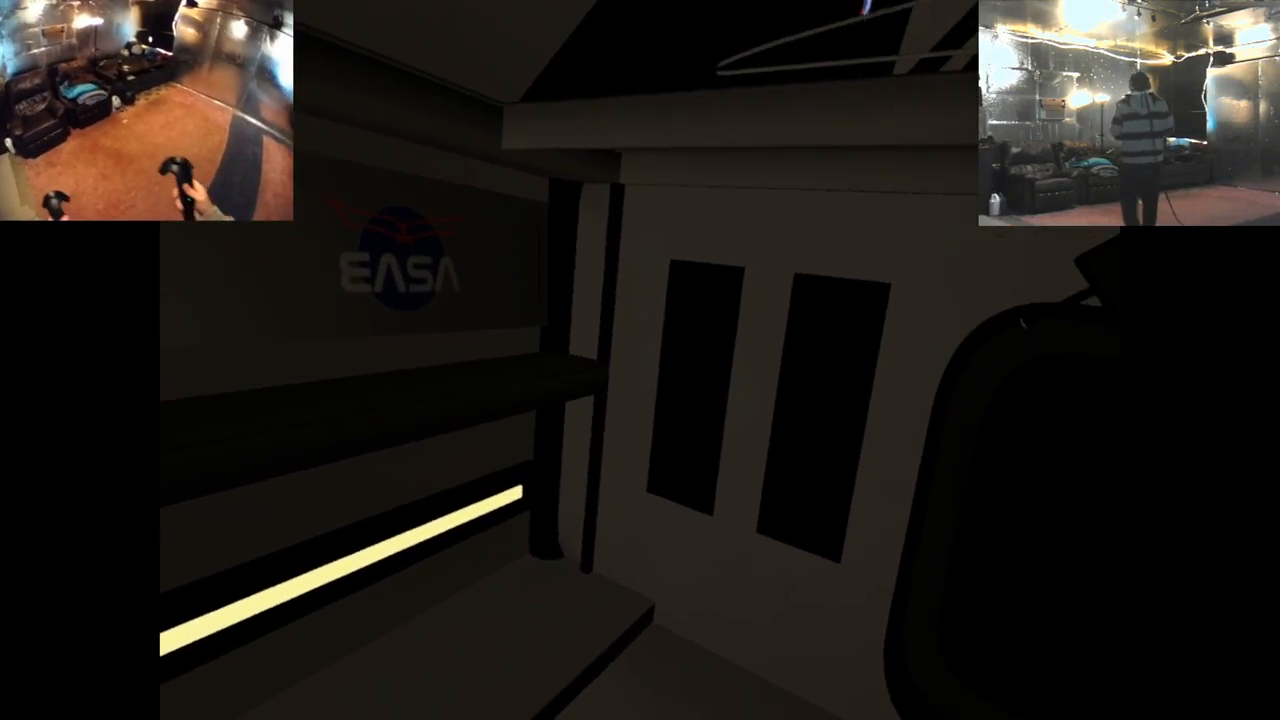